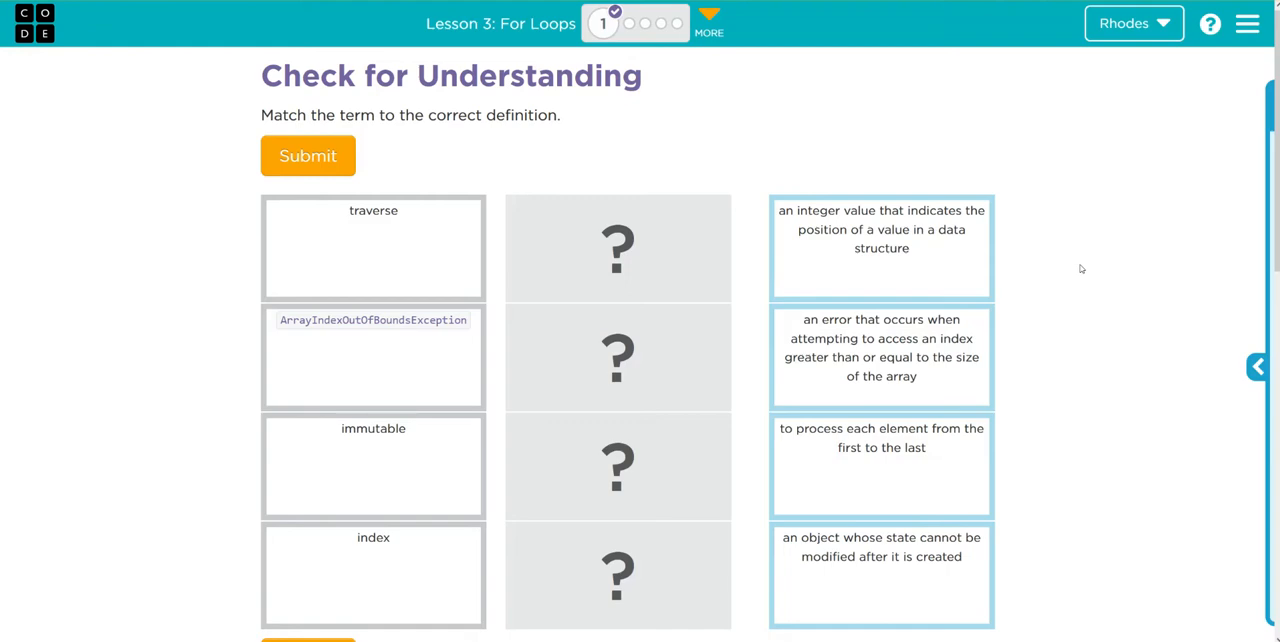
mouse_move(407, 238)
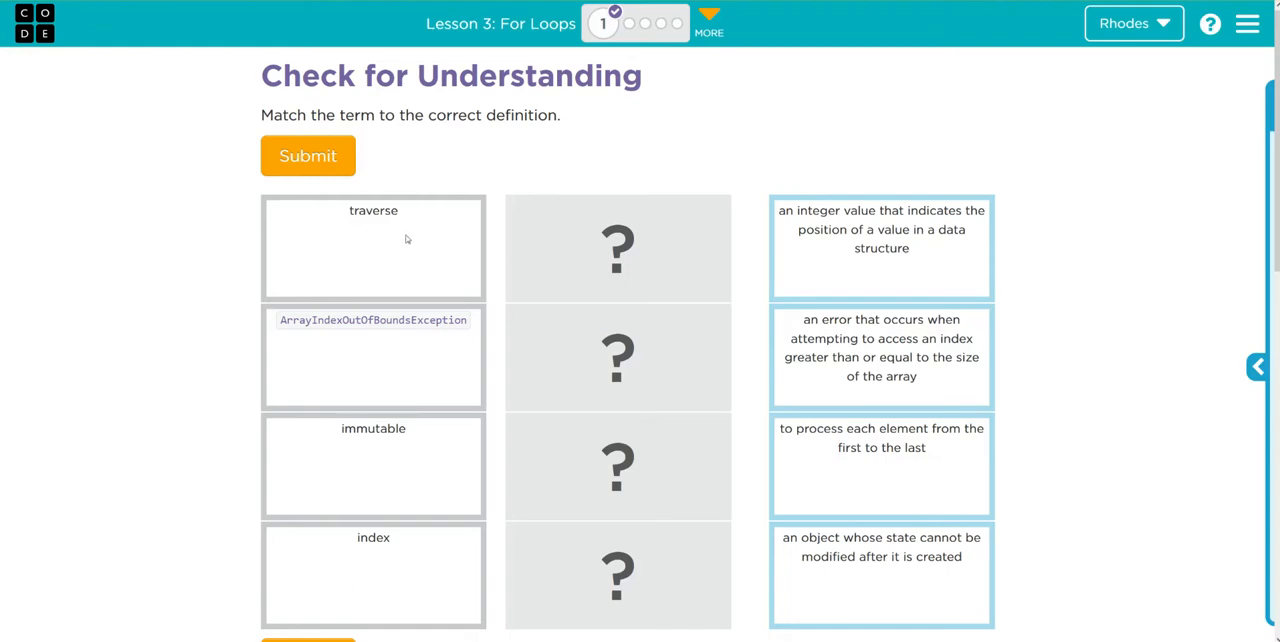
mouse_move(410, 349)
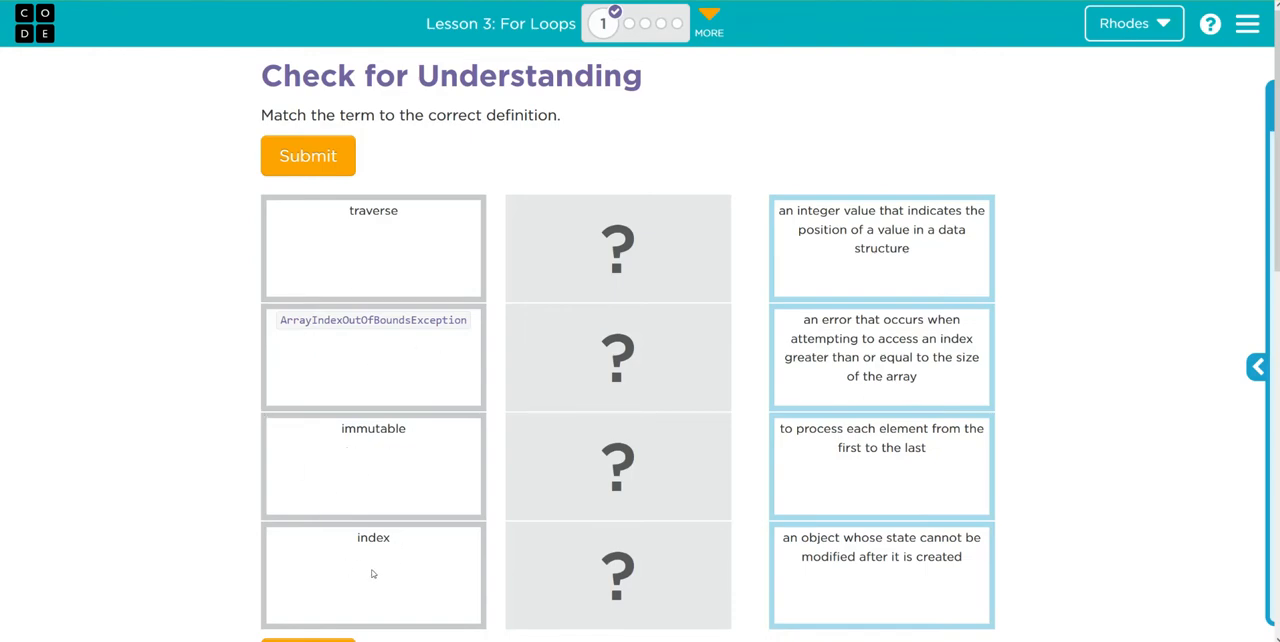
mouse_move(318, 577)
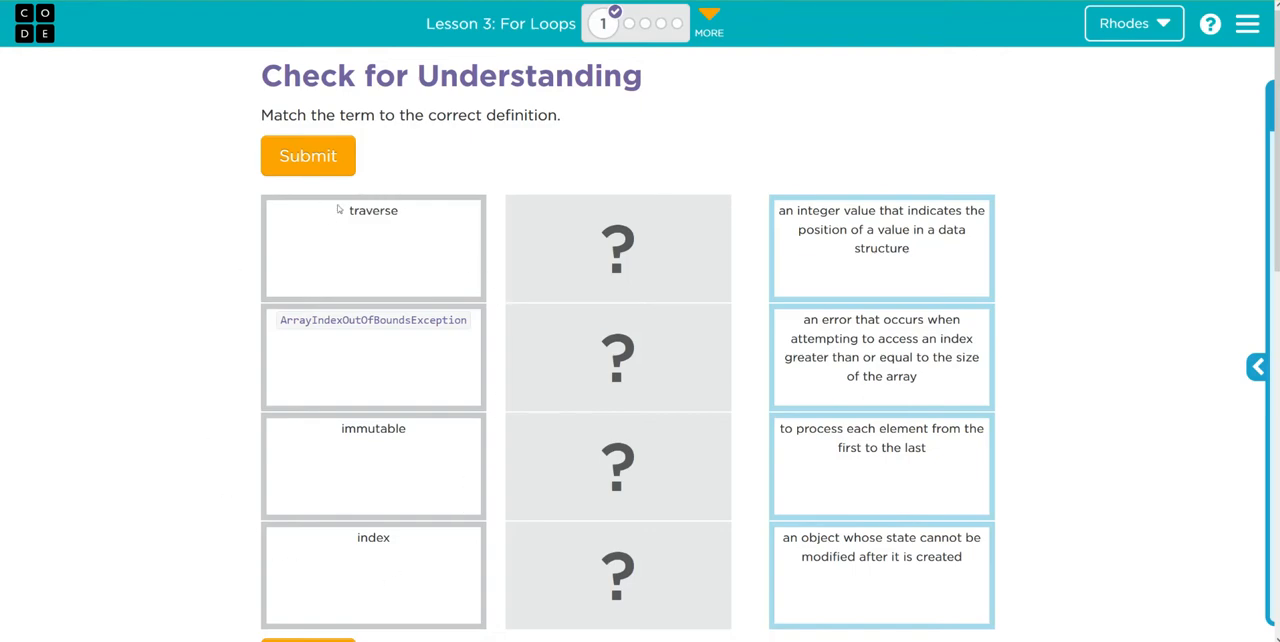
mouse_move(405, 294)
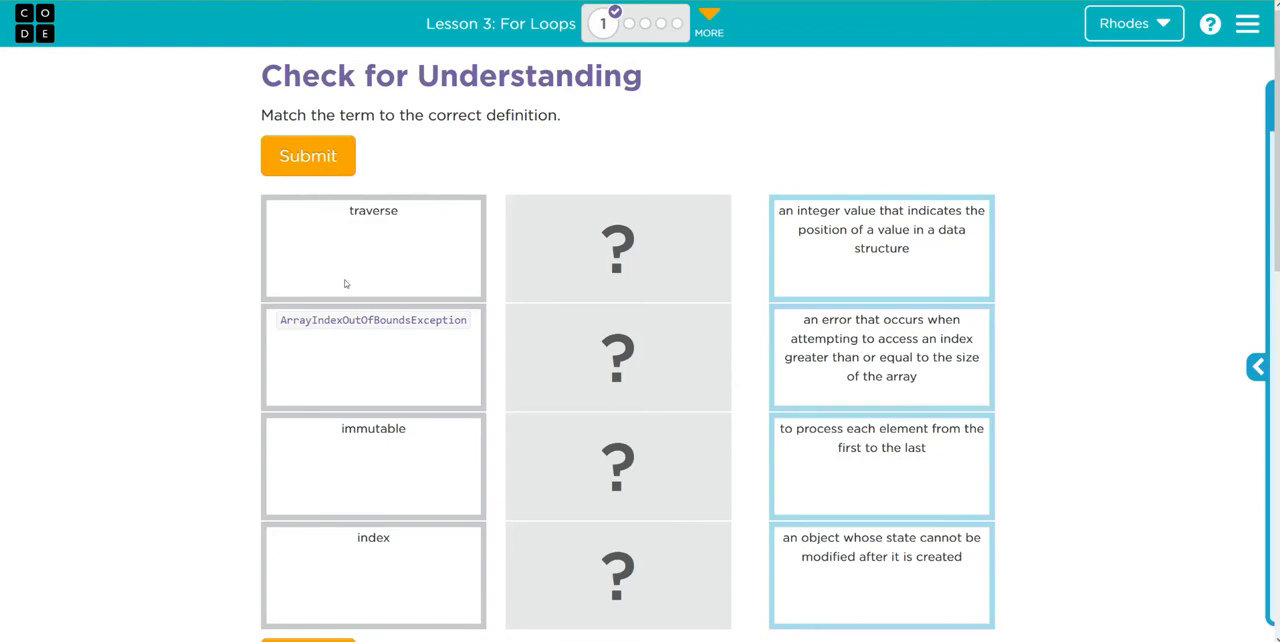
mouse_move(467, 358)
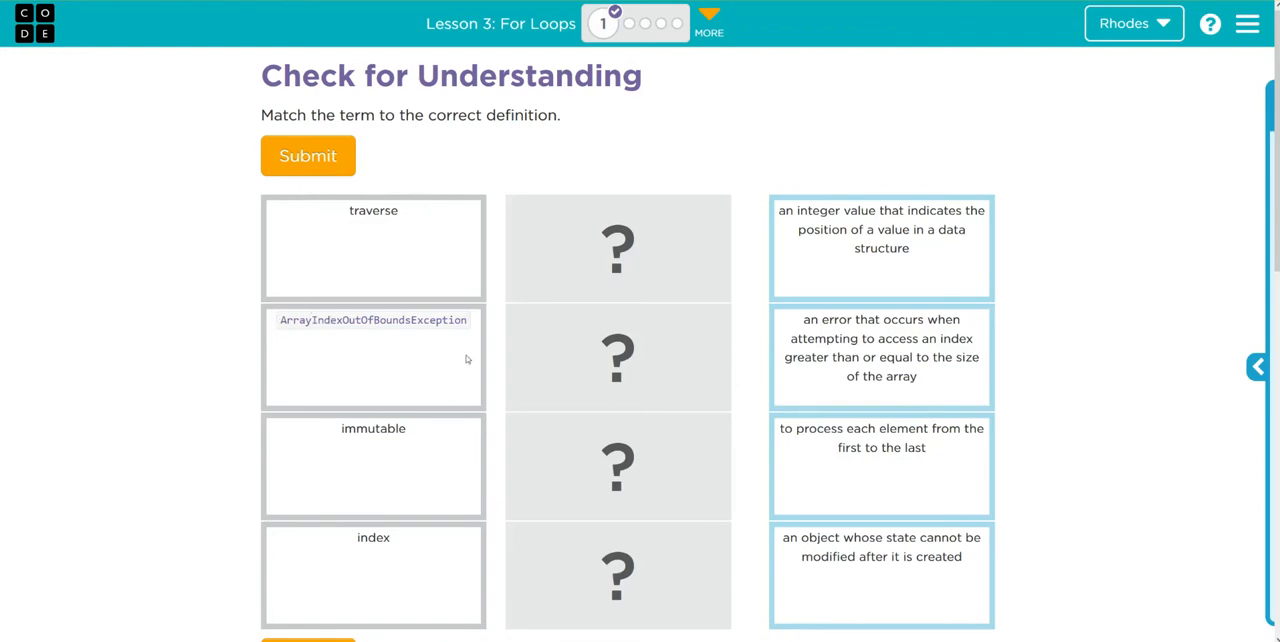
mouse_move(275, 320)
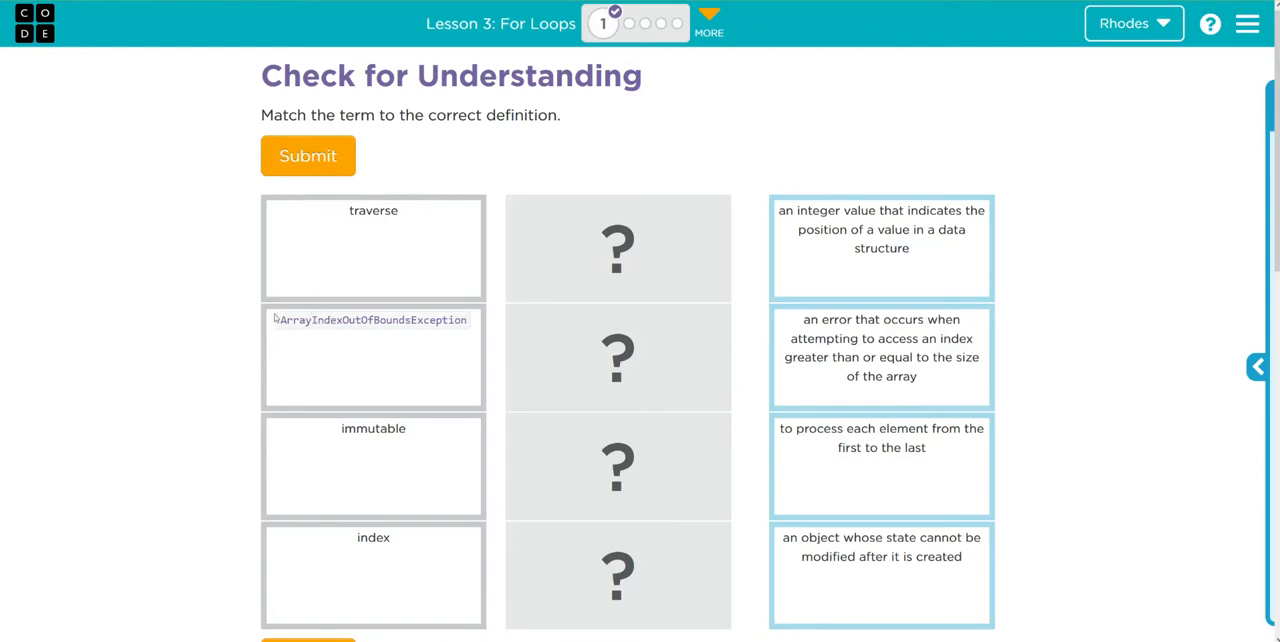
mouse_move(461, 391)
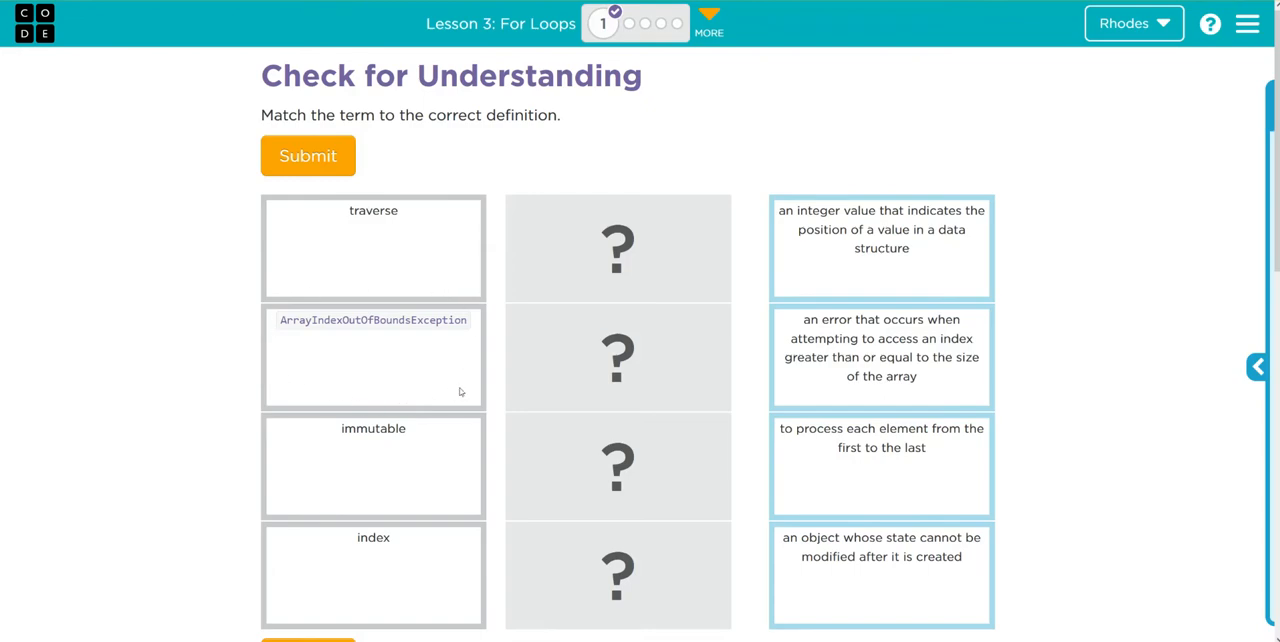
mouse_move(390, 294)
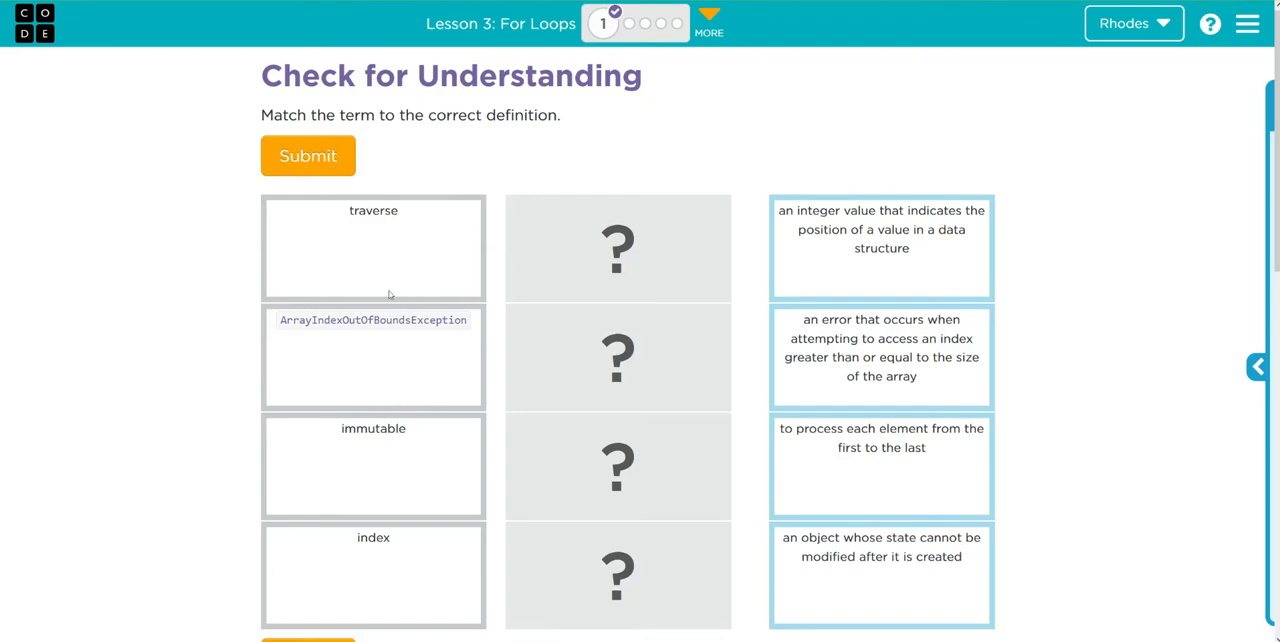
mouse_move(328, 429)
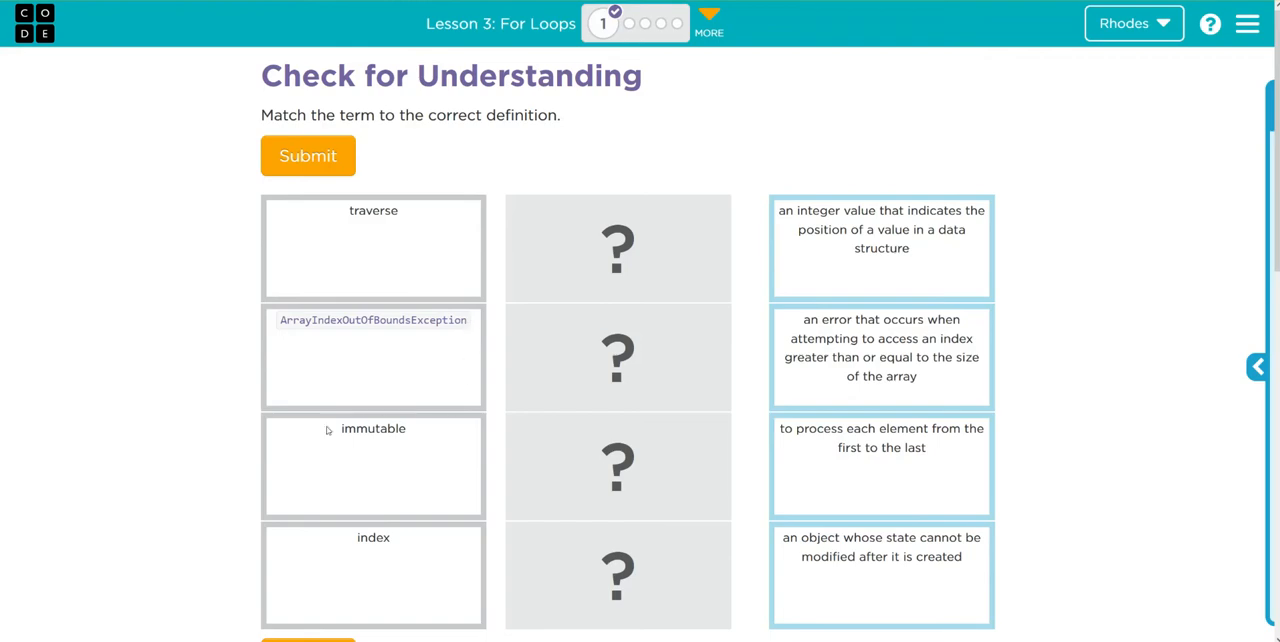
mouse_move(416, 492)
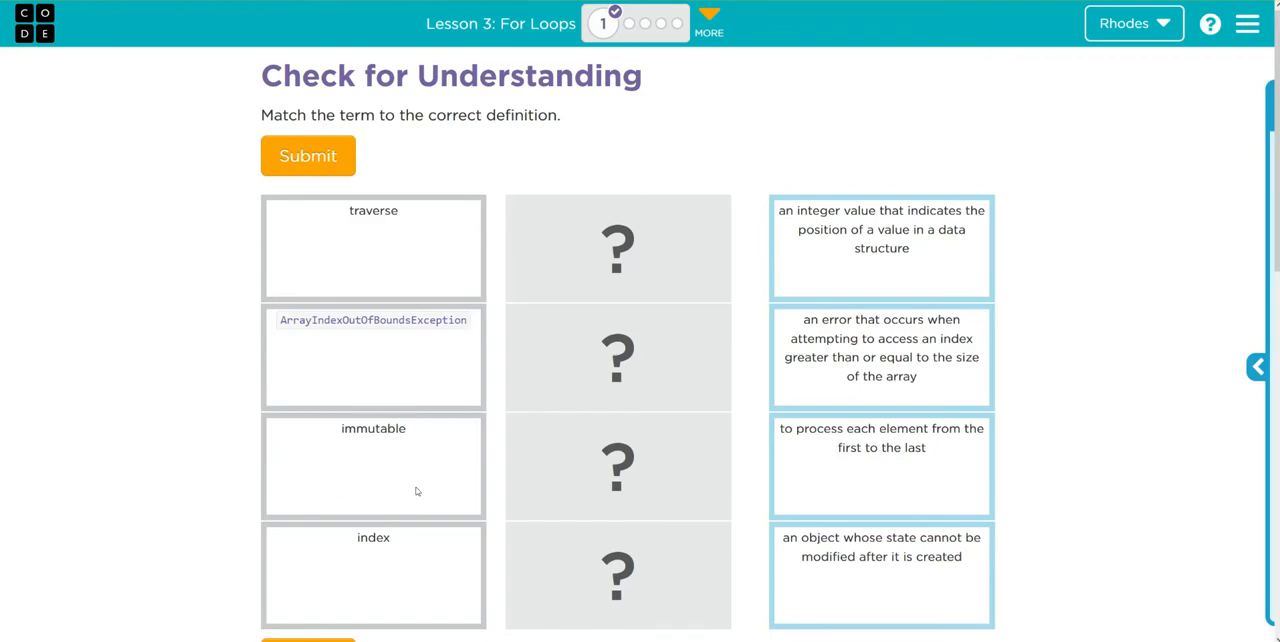
mouse_move(324, 565)
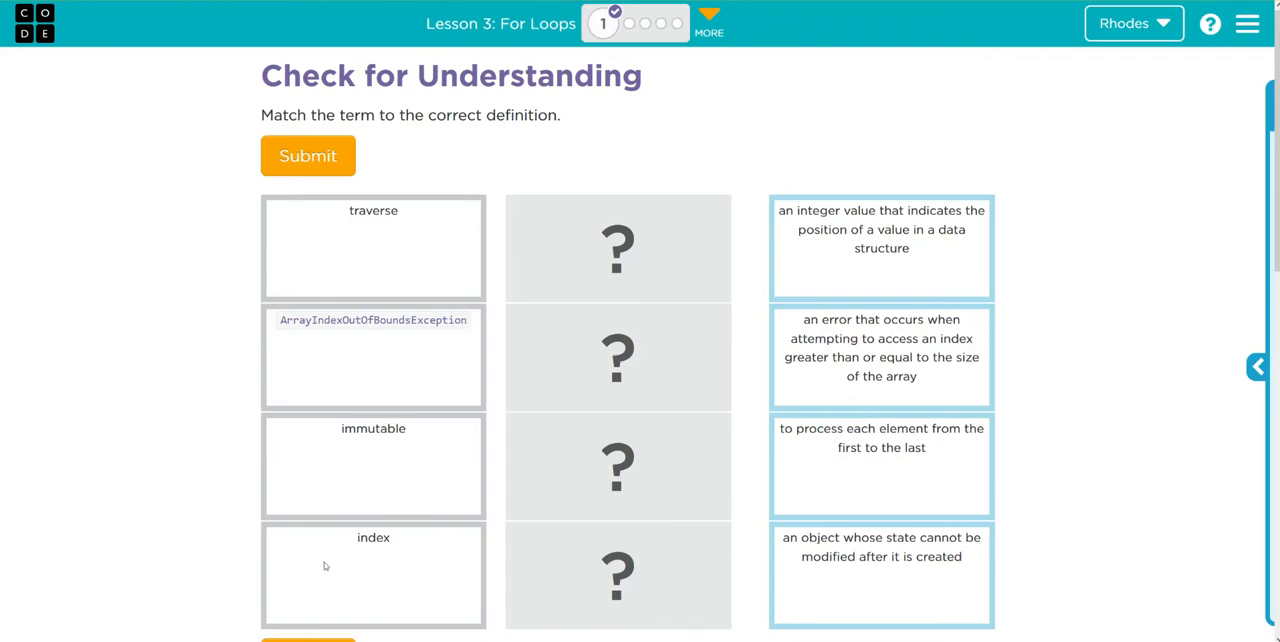
mouse_move(347, 535)
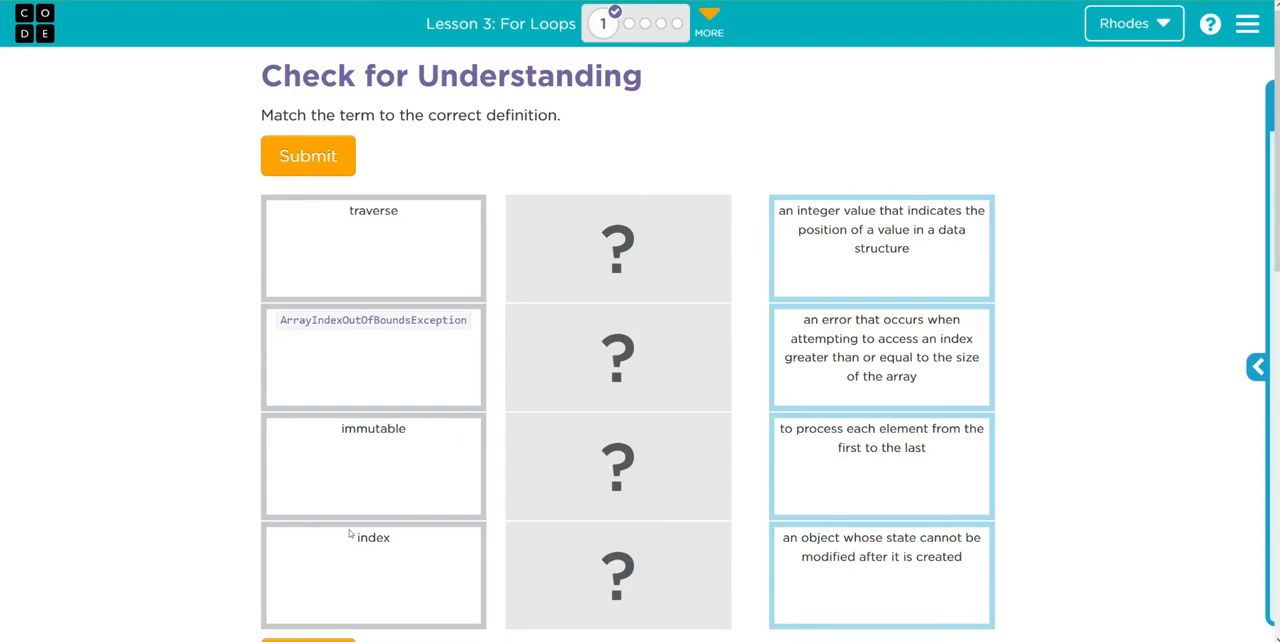
Drag the 'integer value that indicates the position' definition beside the term index.
left_click(880, 247)
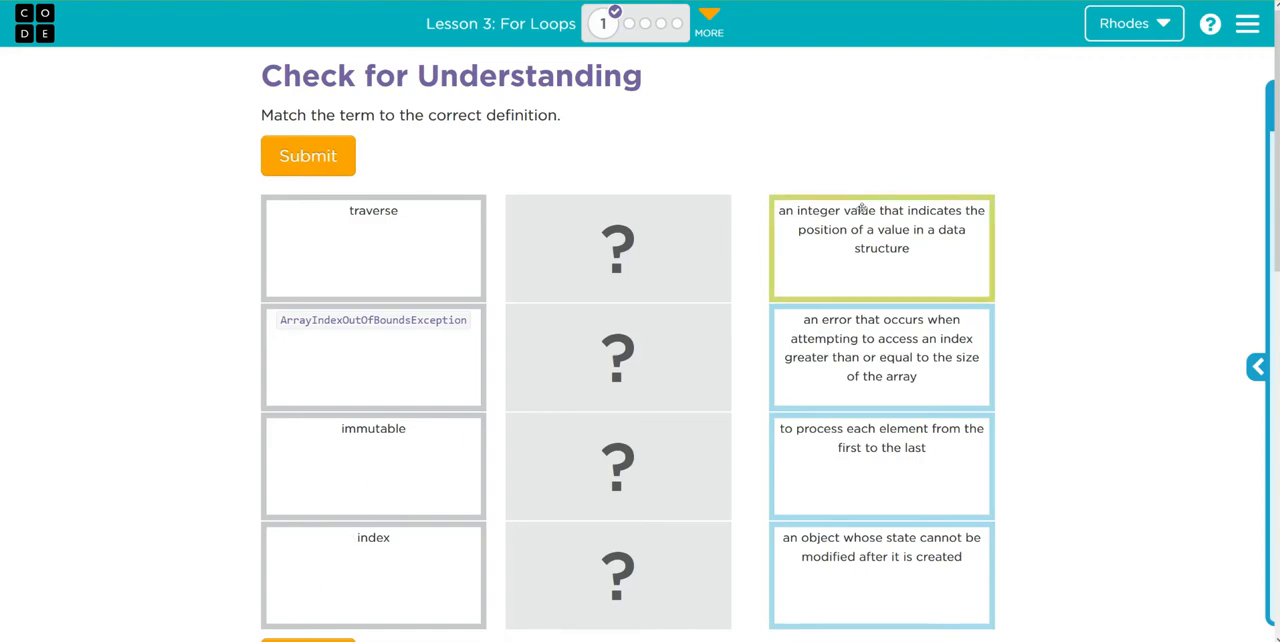
mouse_move(909, 218)
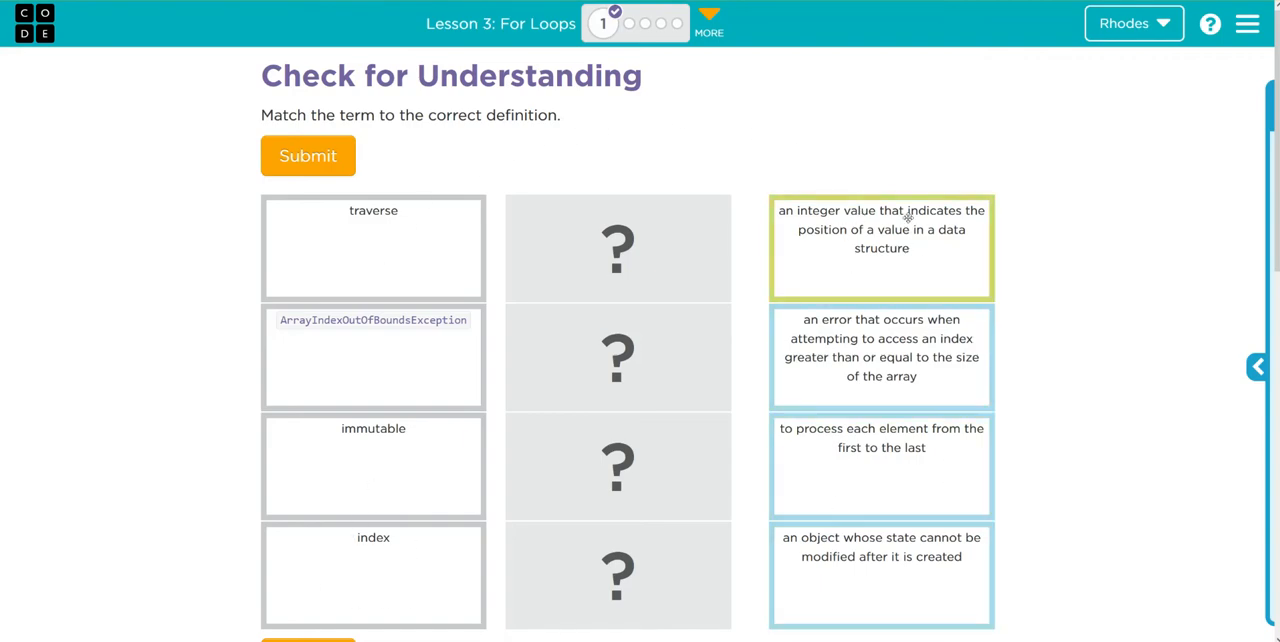
mouse_move(827, 258)
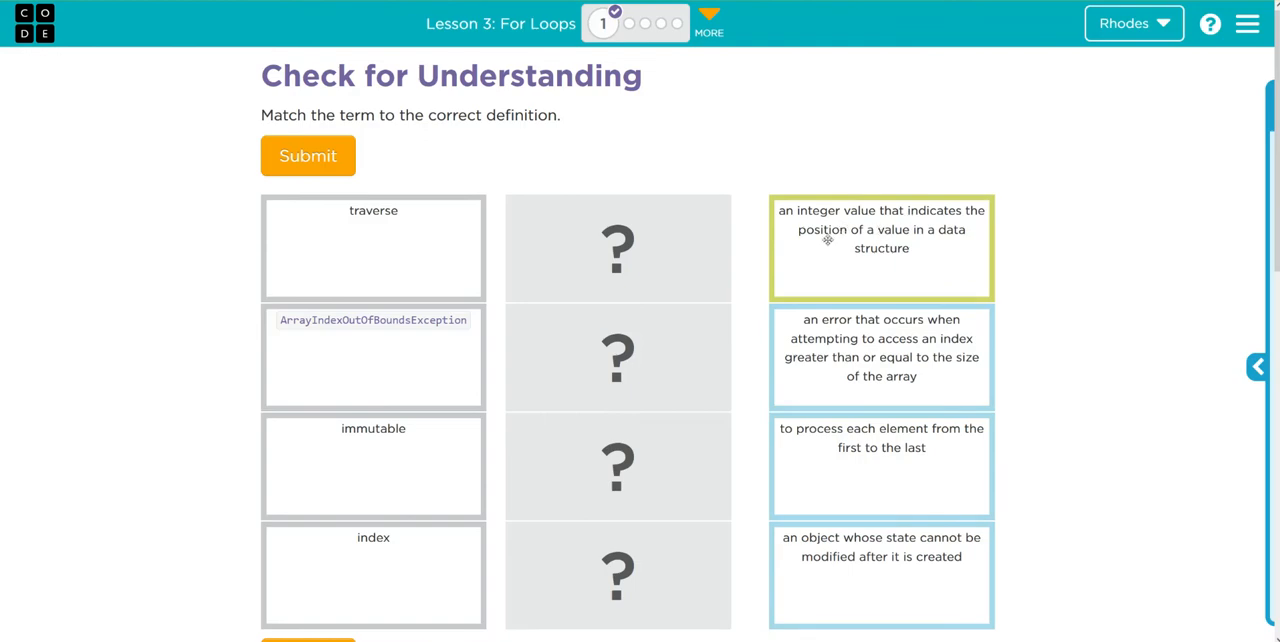
mouse_move(816, 256)
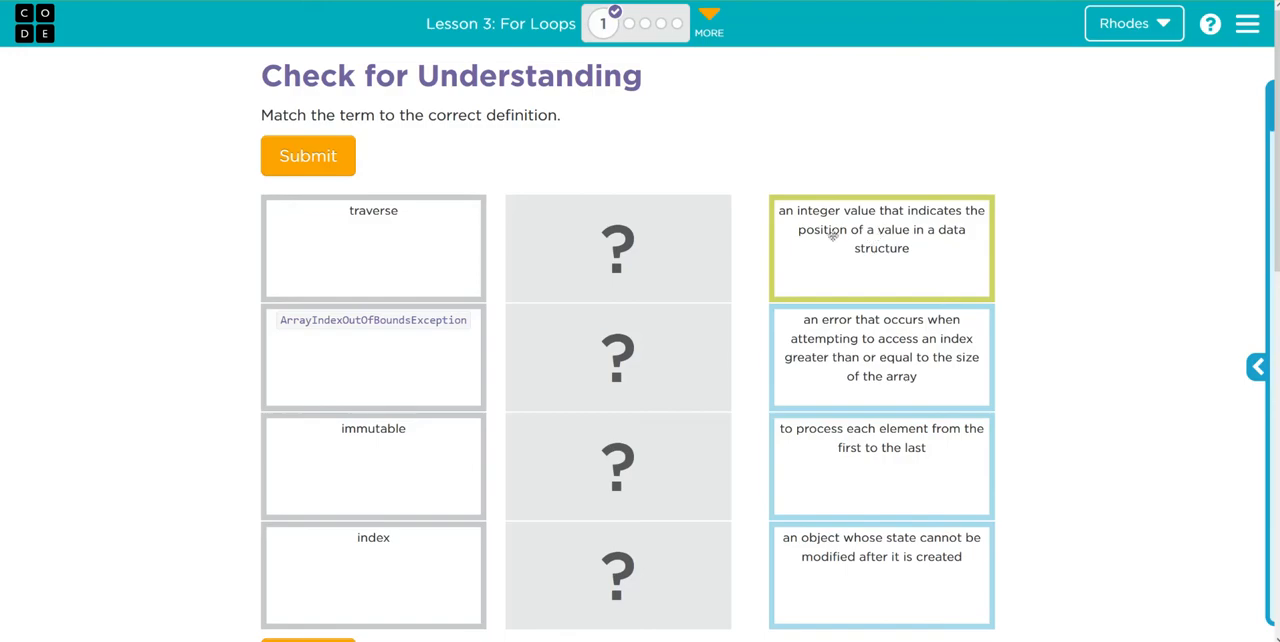
left_click_drag(880, 247, 617, 575)
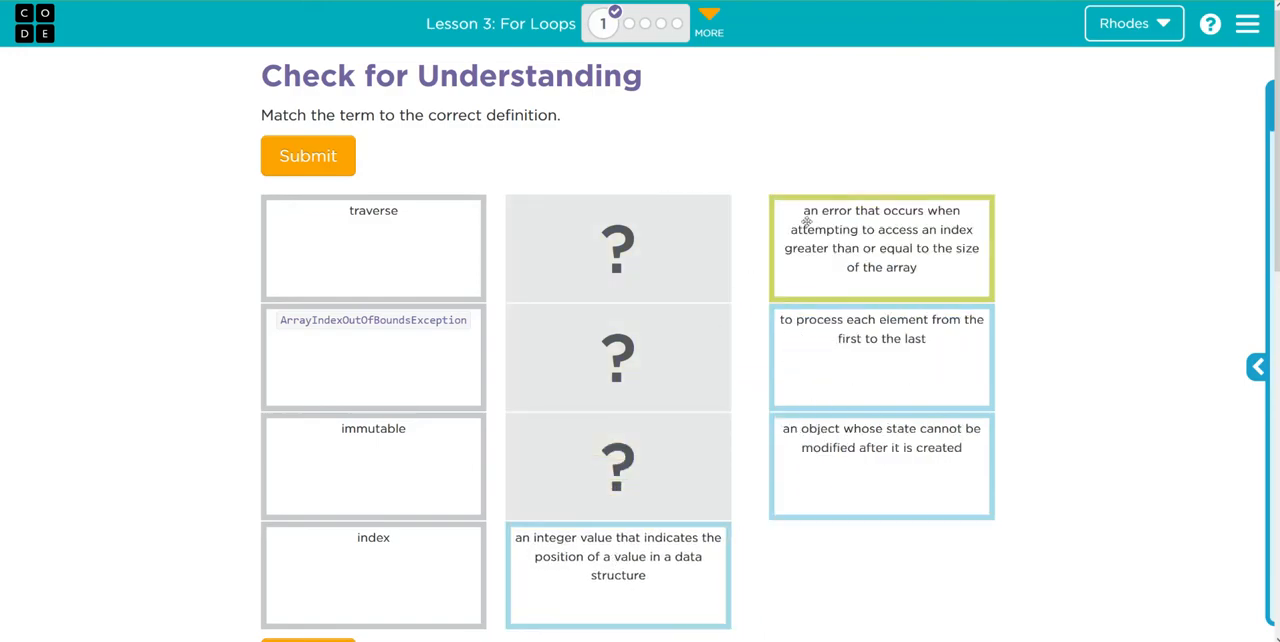
mouse_move(862, 229)
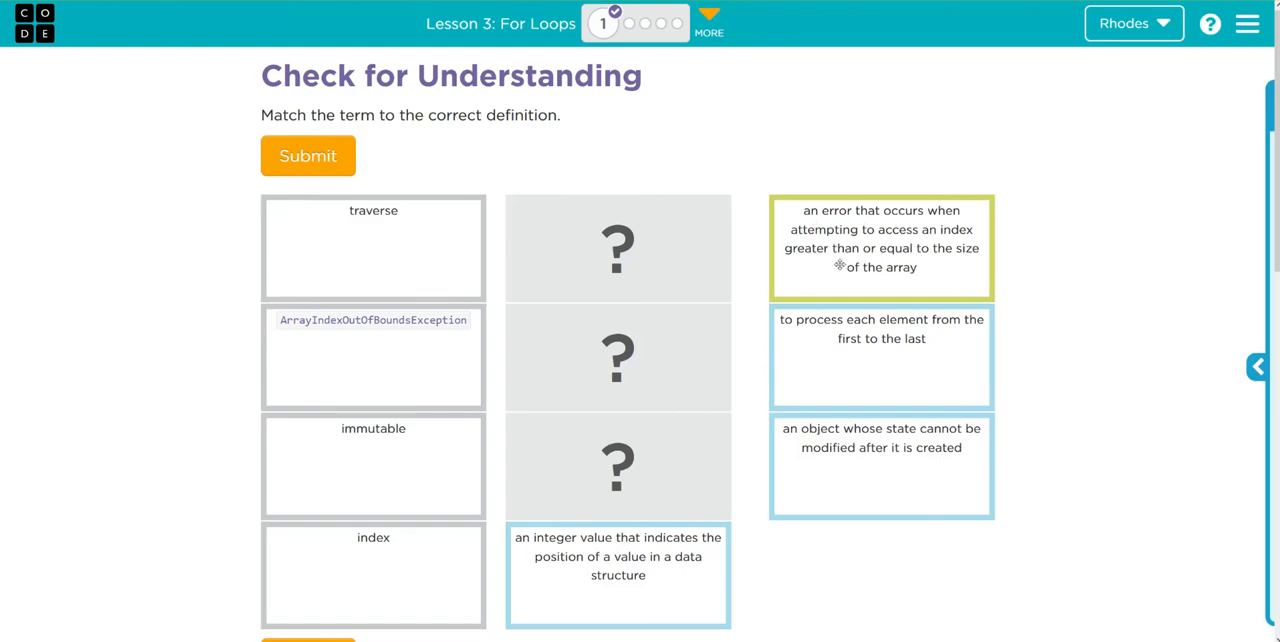
mouse_move(858, 248)
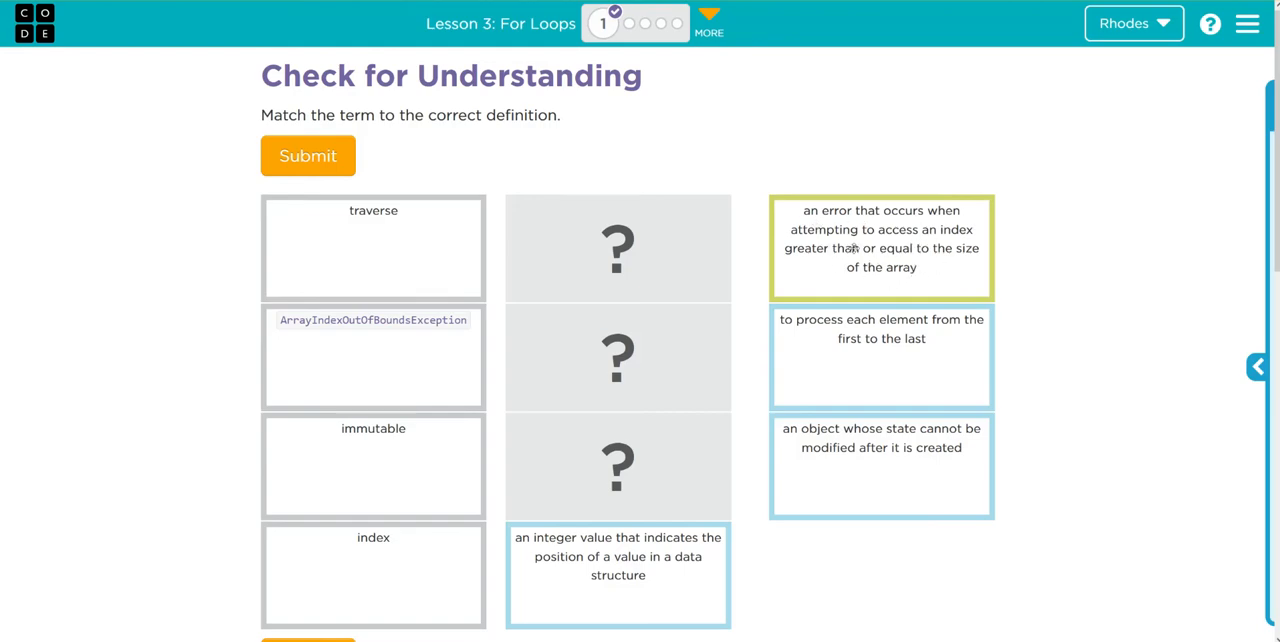
mouse_move(822, 247)
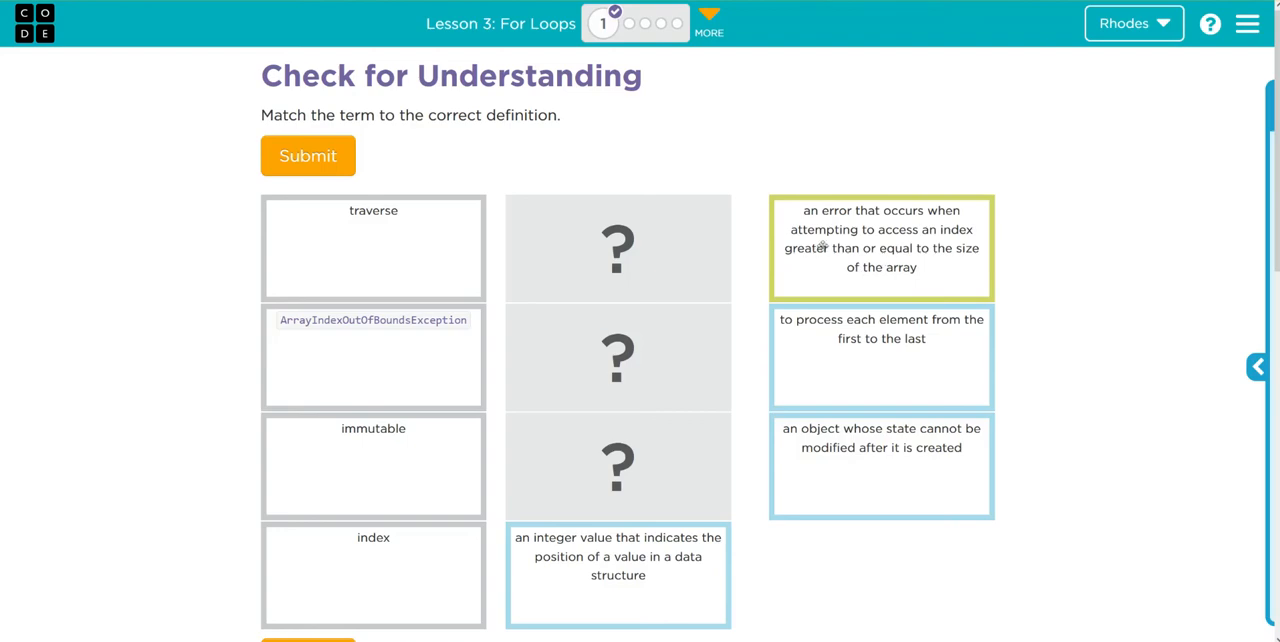
Pair the out-of-bounds error definition with ArrayIndexOutOfBoundsException and processing each element with traverse.
left_click_drag(880, 247, 617, 357)
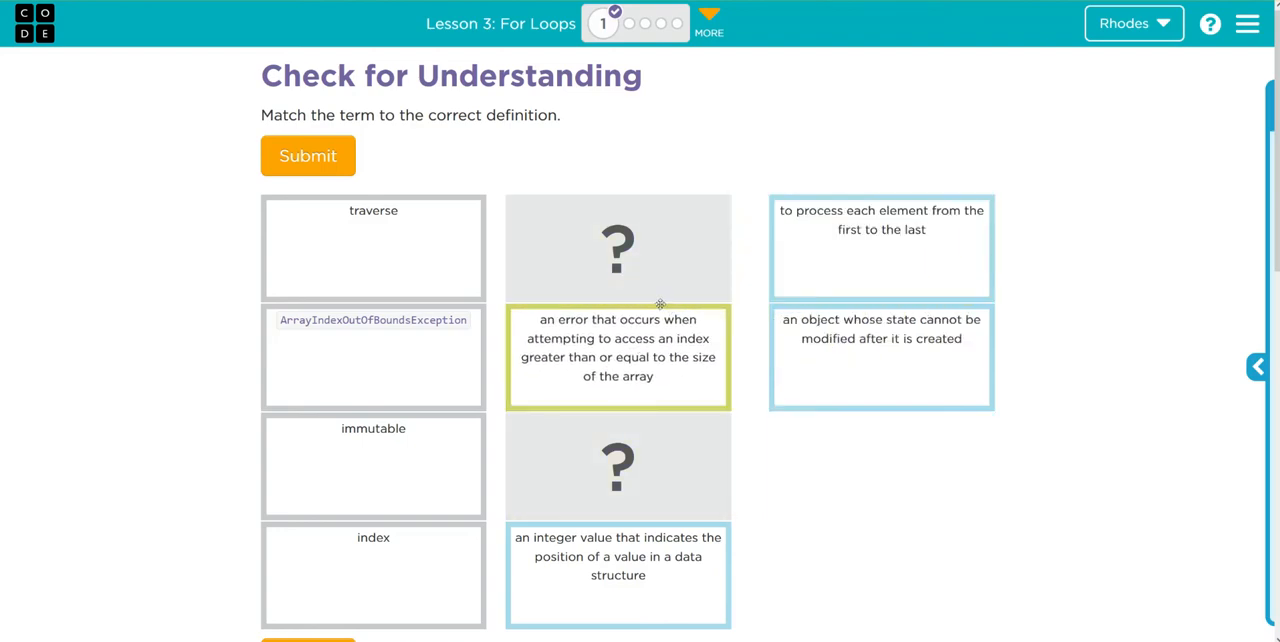
mouse_move(624, 338)
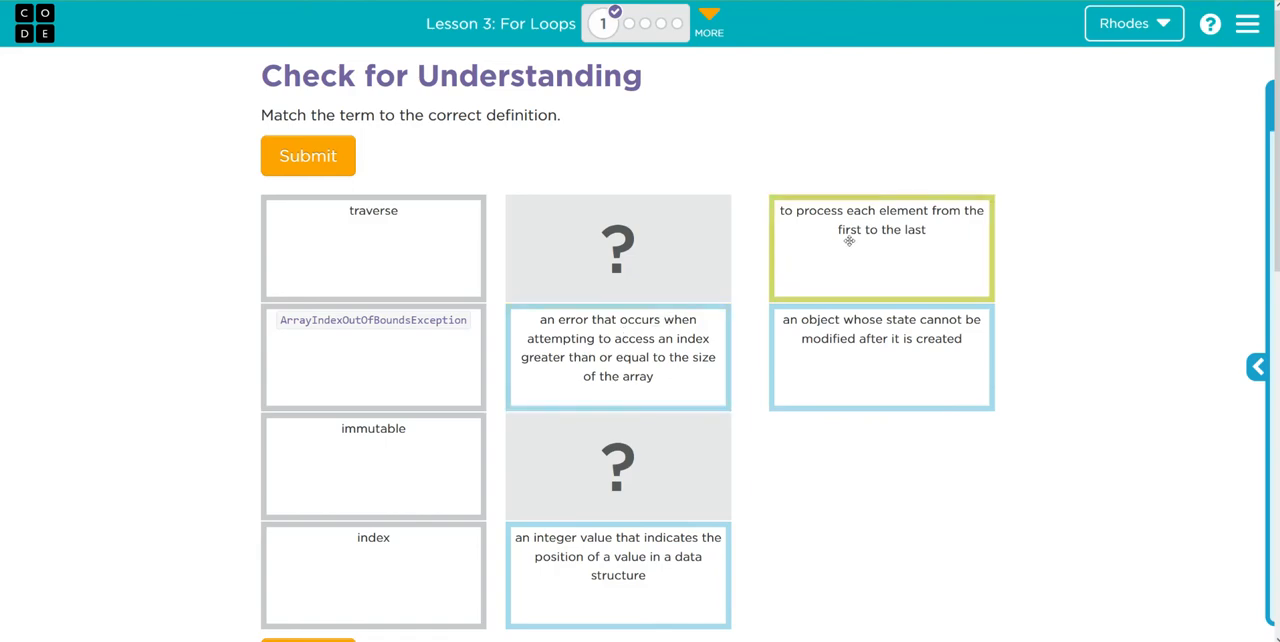
mouse_move(907, 252)
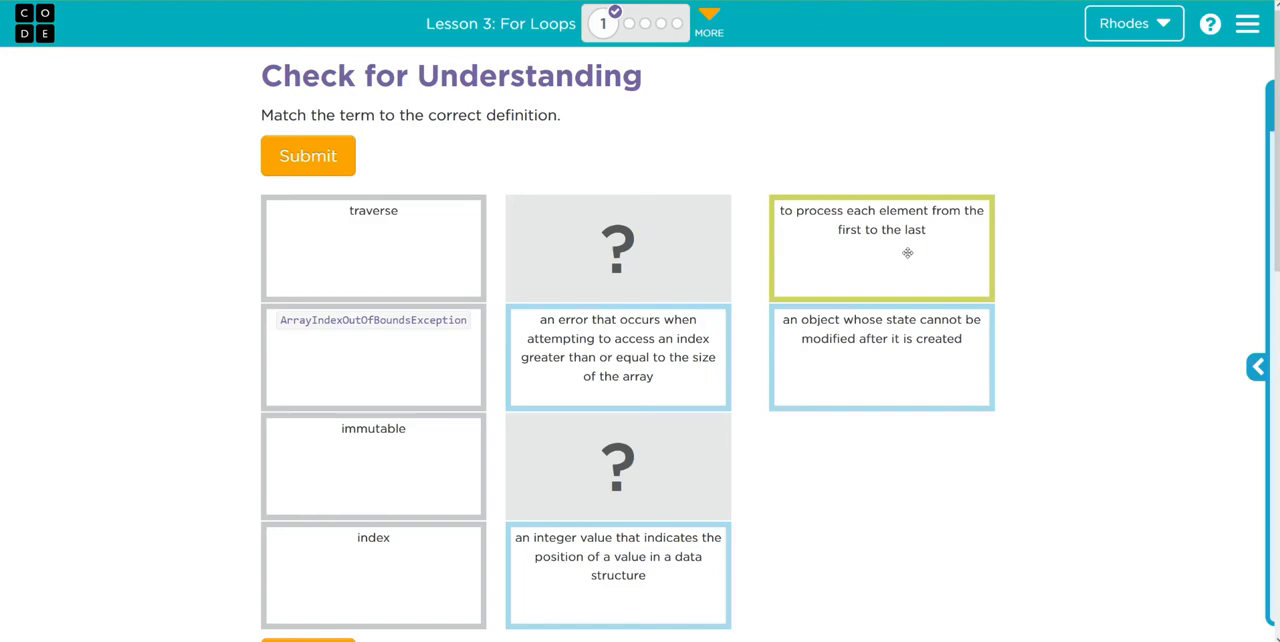
left_click_drag(880, 248, 617, 248)
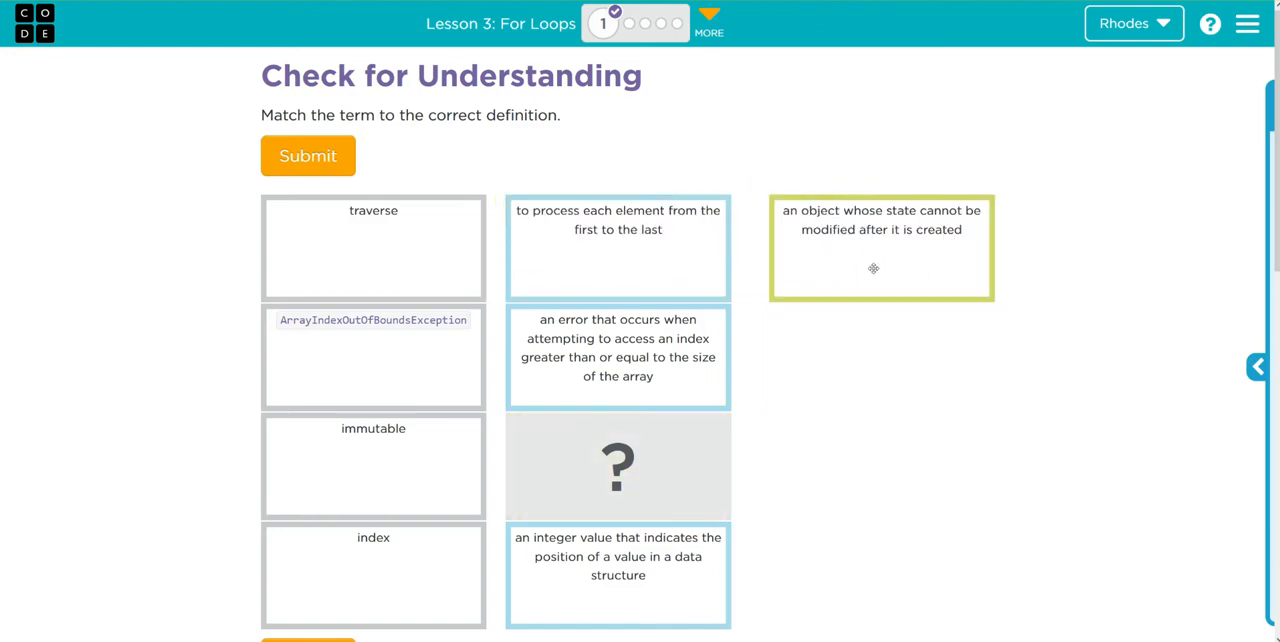
mouse_move(925, 268)
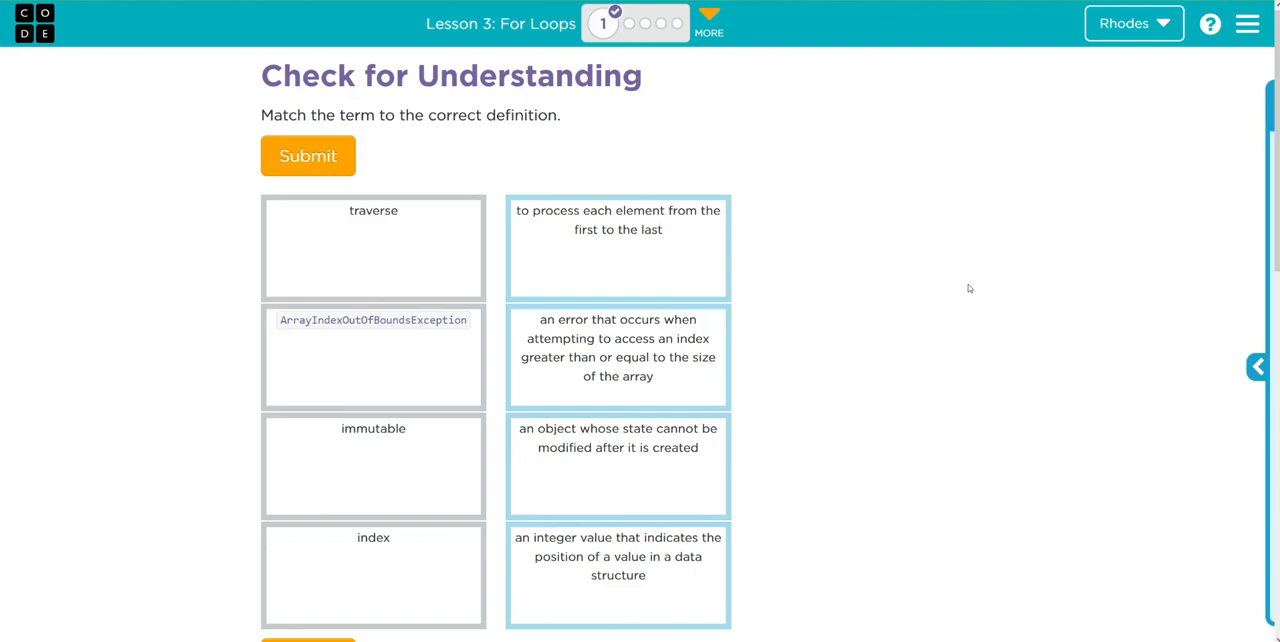
mouse_move(866, 203)
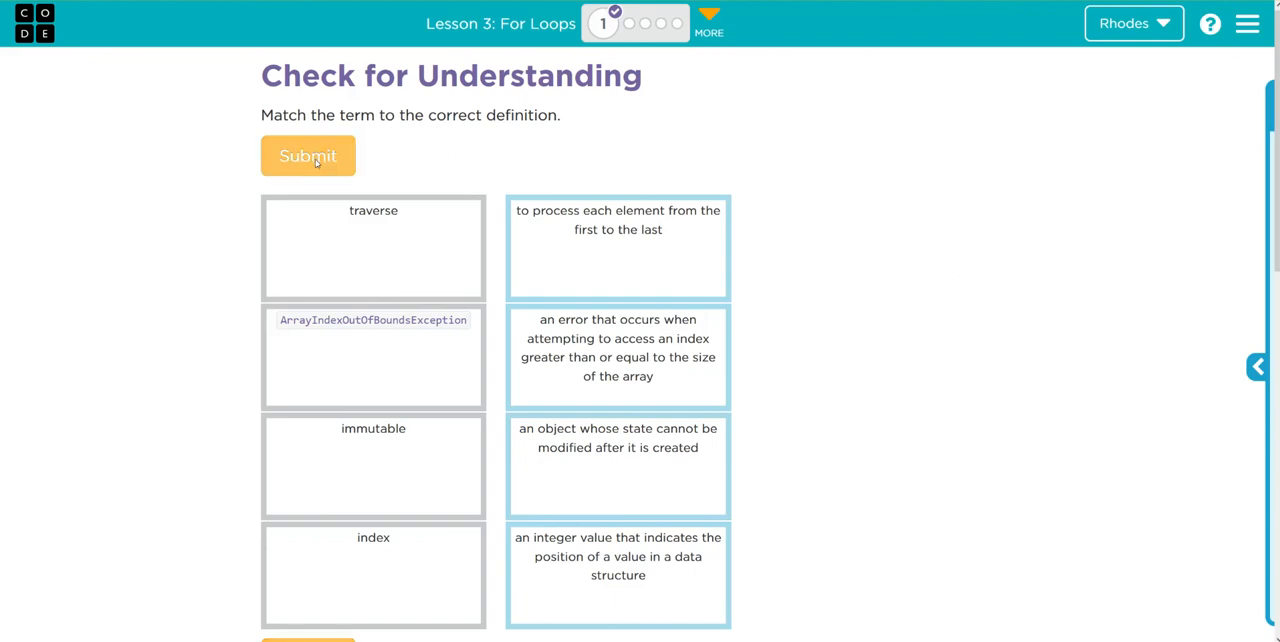
Submit the four matches and receive the Correct confirmation.
left_click(308, 155)
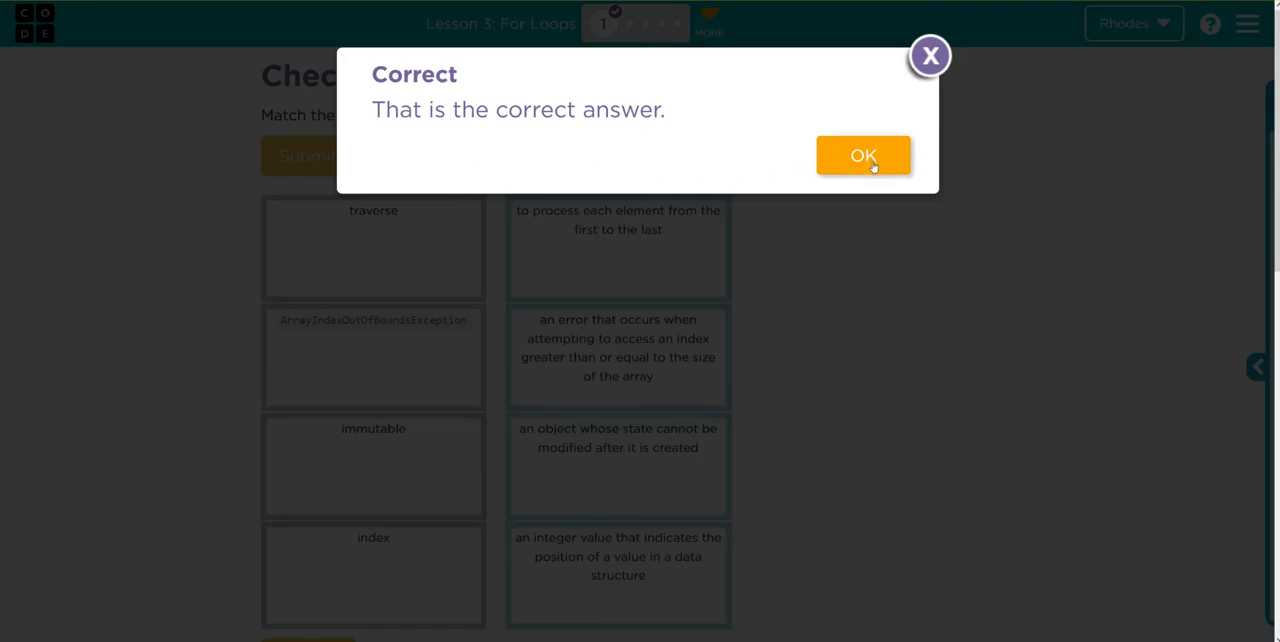
mouse_move(887, 172)
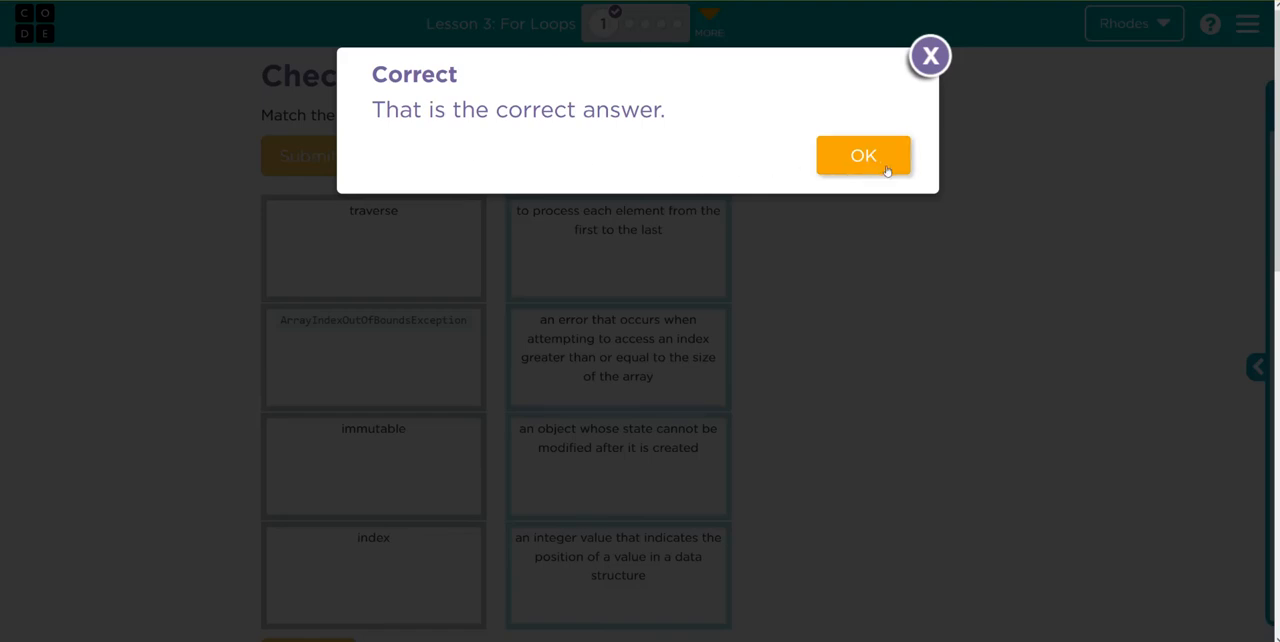